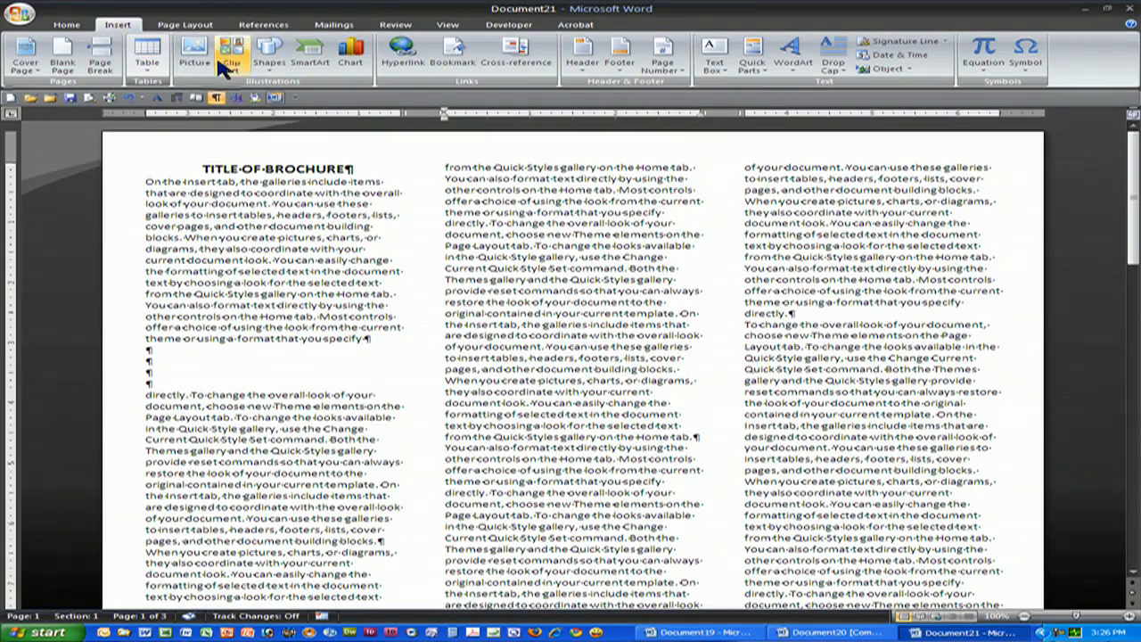
Step: Place the cursor in the middle column and begin inserting a picture from file
{"action": "left_click", "coordinate": [193, 52]}
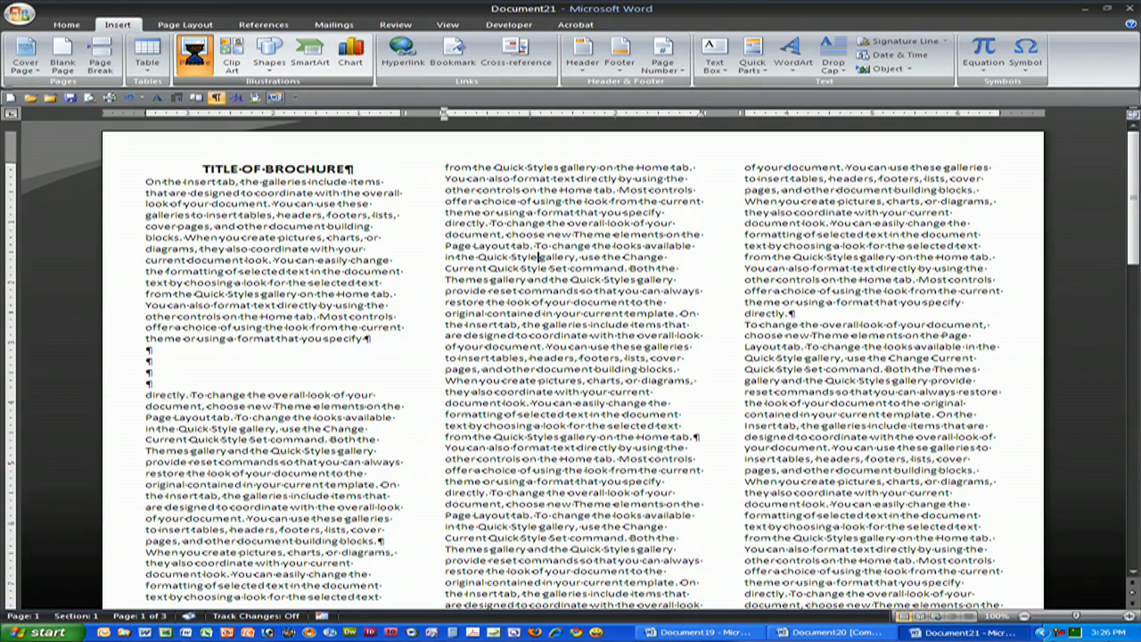
{"action": "left_click", "coordinate": [194, 53]}
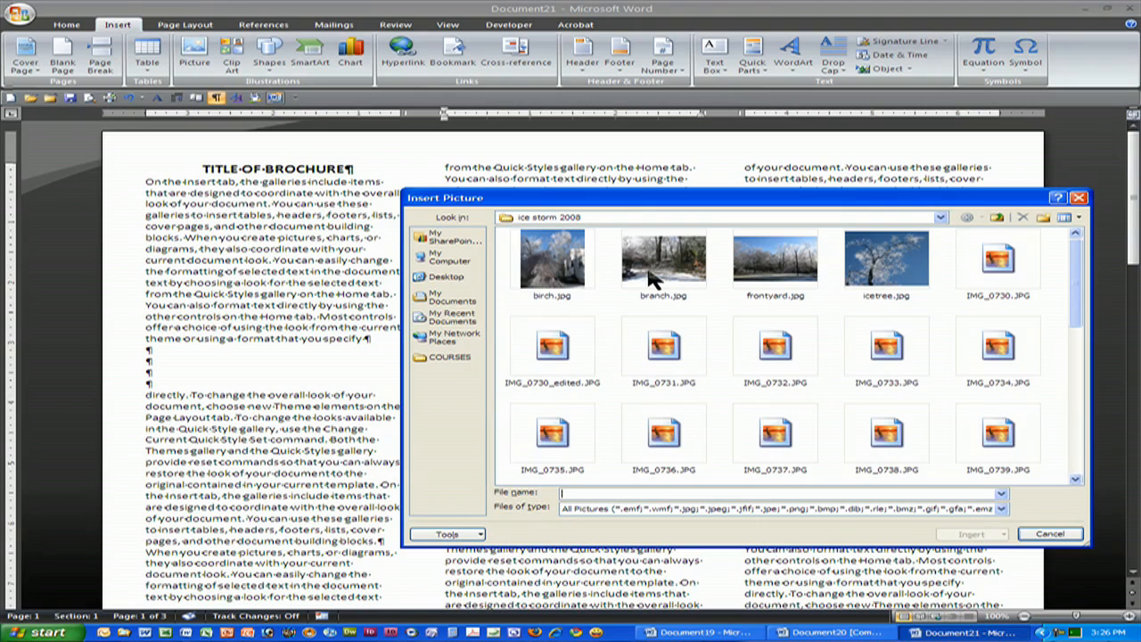
Step: Insert branch.jpg, the snowy forest photo from the ice storm 2008 folder
{"action": "left_click", "coordinate": [1050, 533]}
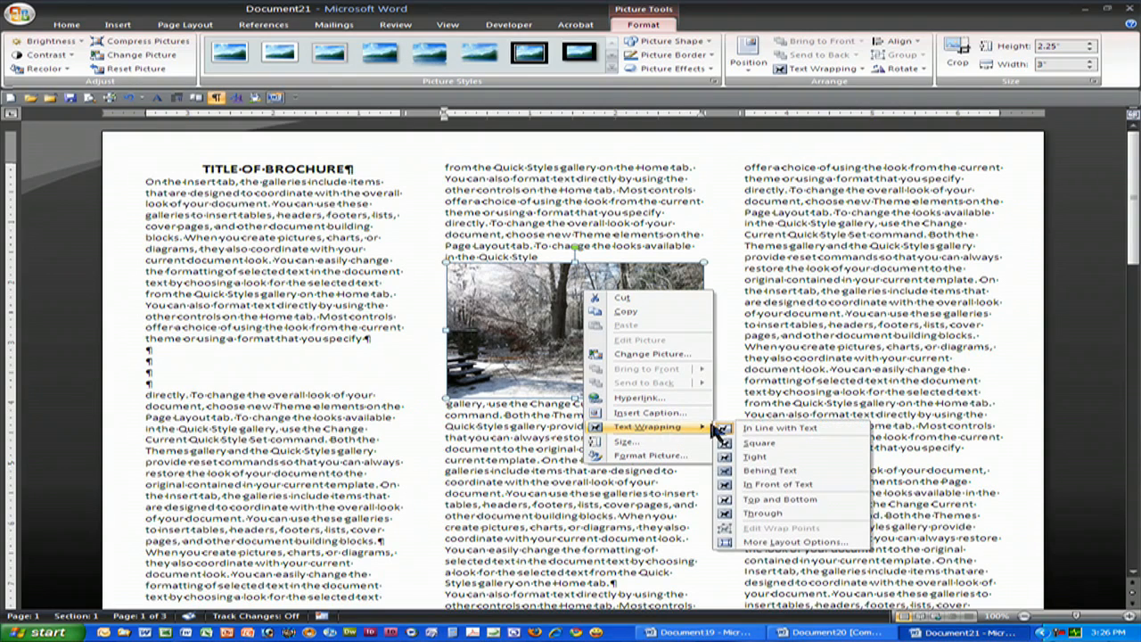
{"action": "mouse_move", "coordinate": [759, 443]}
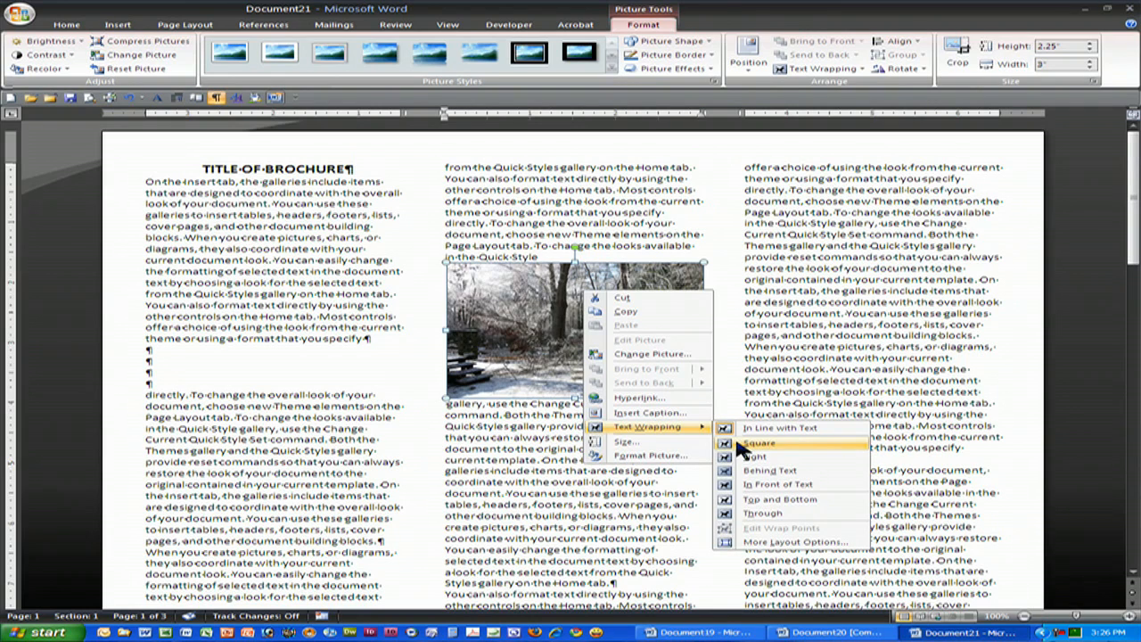
Step: Set the forest photo's text wrapping to Square
{"action": "left_click", "coordinate": [759, 443]}
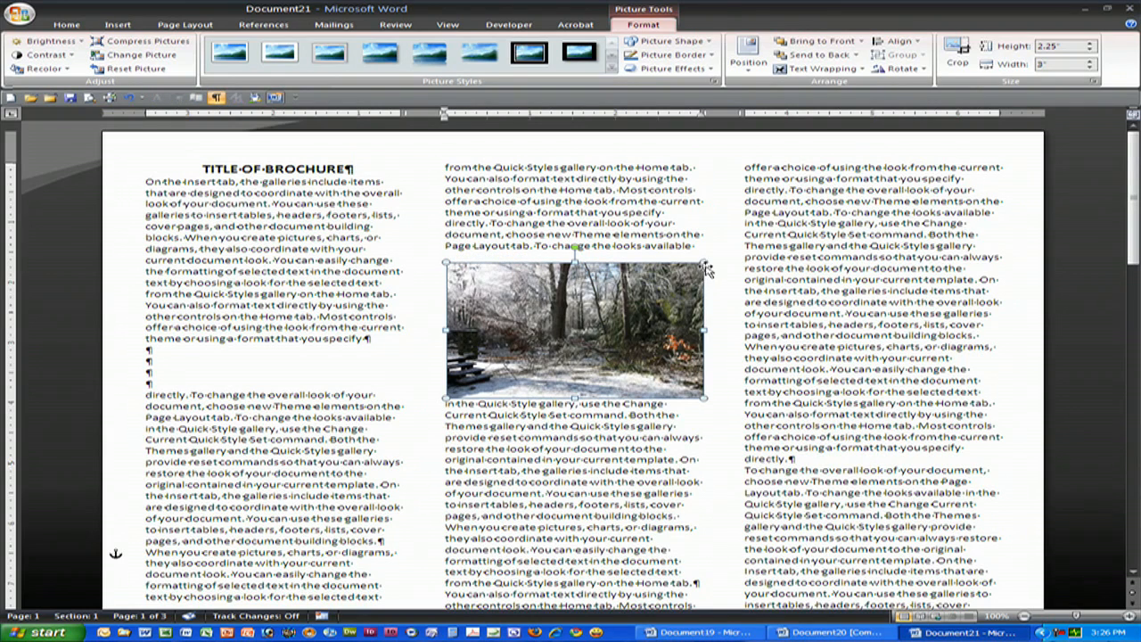